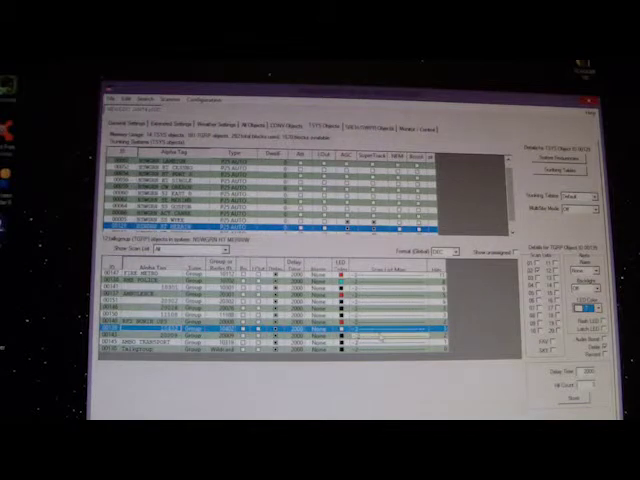
Switch to the list tab showing the full-page table of entries
click(110, 100)
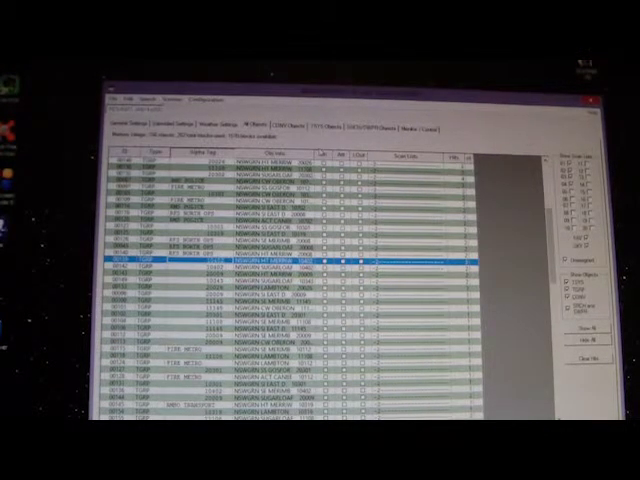
Return to the Trunked Systems view with the system and talk group lists
click(318, 124)
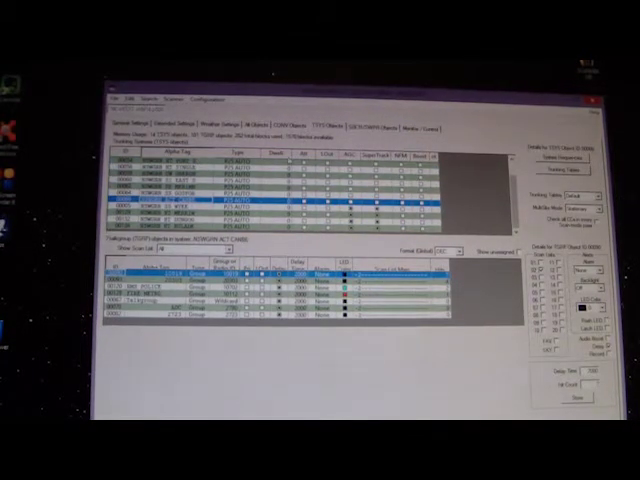